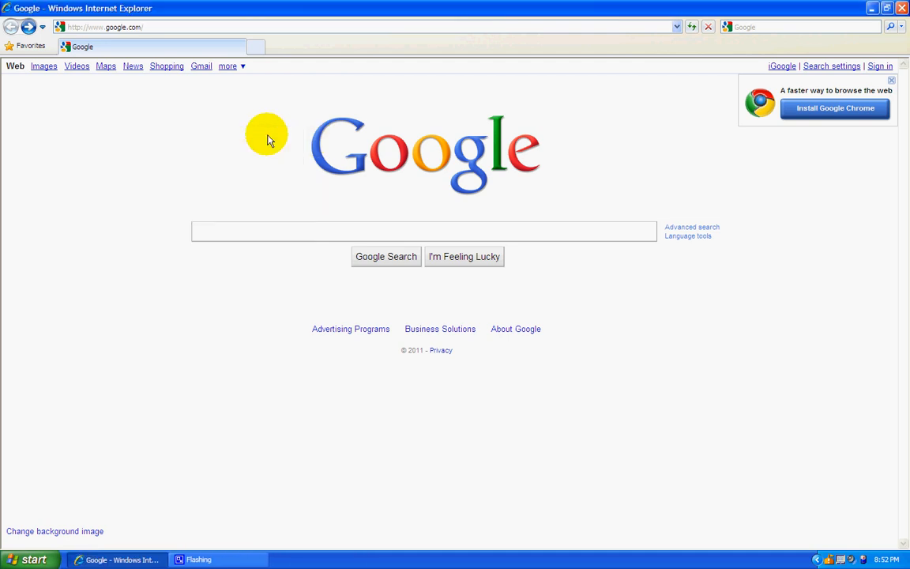
Navigate the browser to the router admin page at 192.168.1.1.
left_click(423, 230)
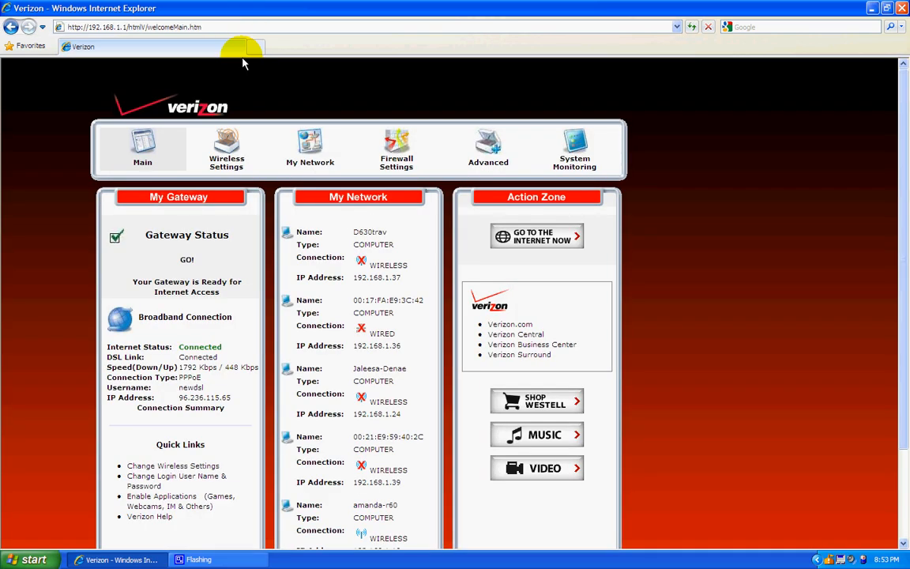
Go to Firewall Settings > Port Forwarding and accept the configuration warning.
left_click(394, 149)
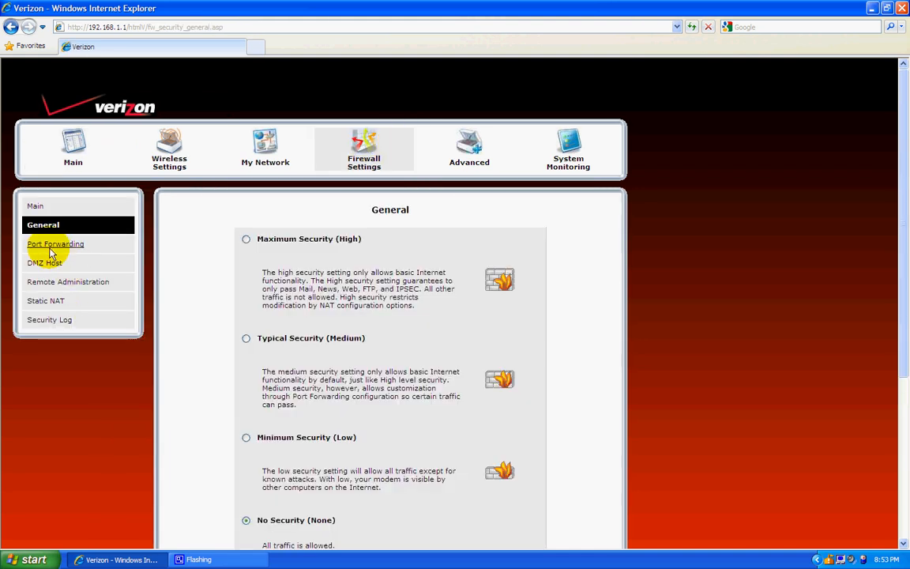
left_click(55, 244)
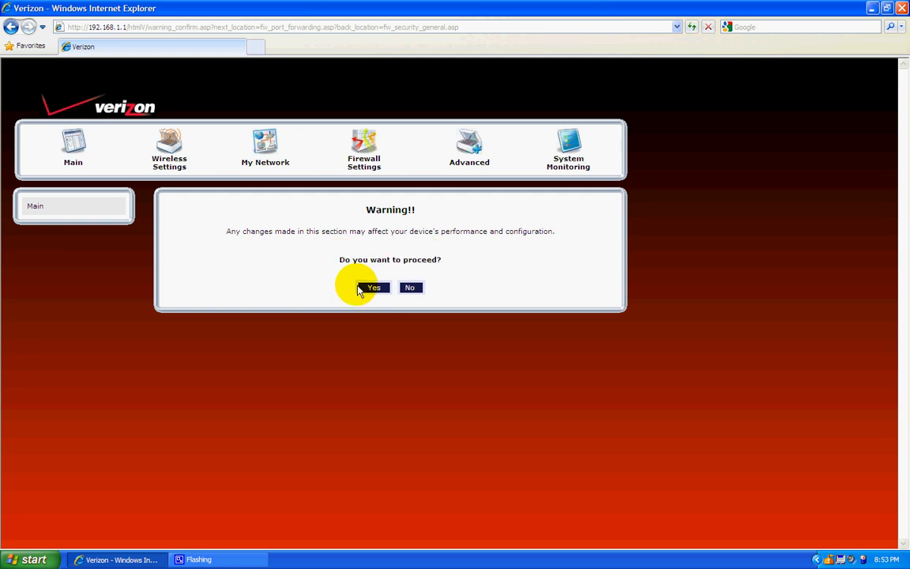
left_click(372, 288)
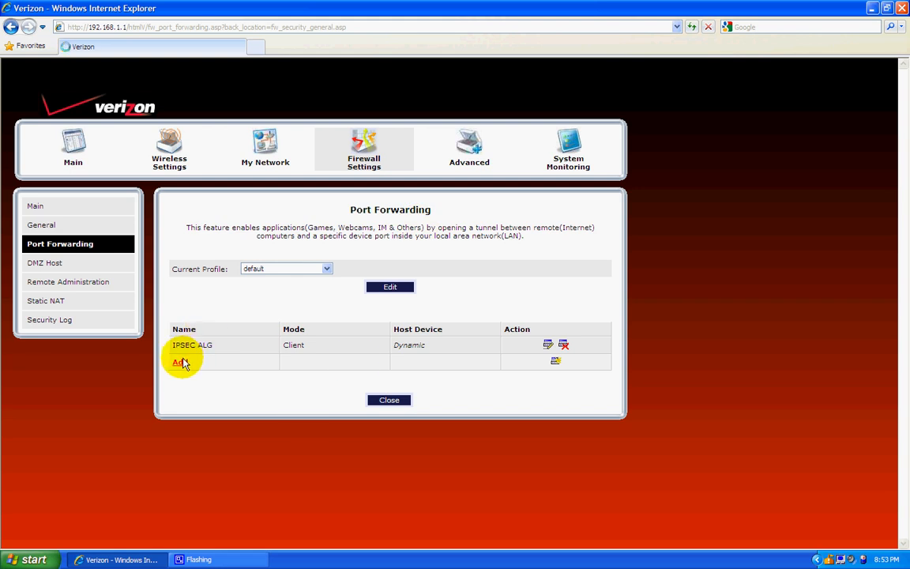
Add a new Xbox Live port forwarding rule hosted on the LAN PC and apply it.
left_click(179, 362)
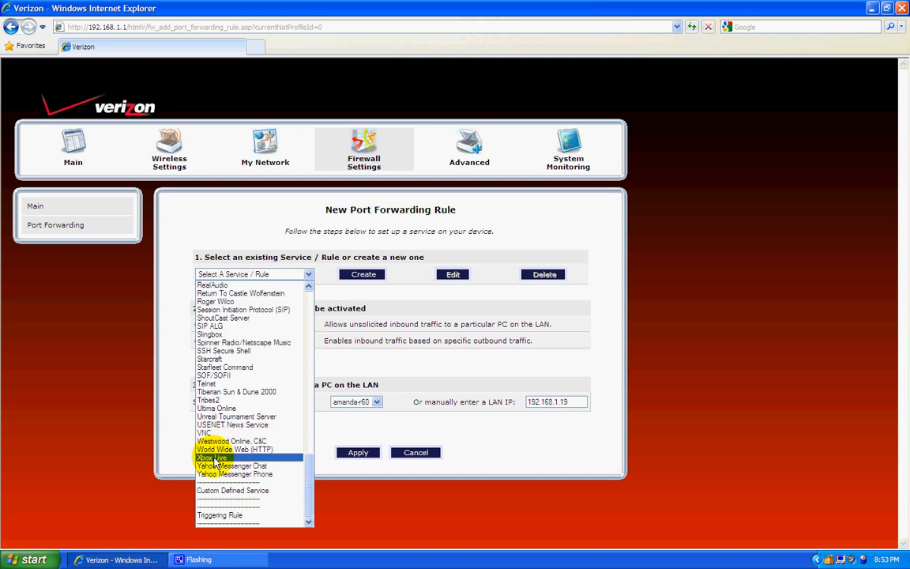
left_click(211, 458)
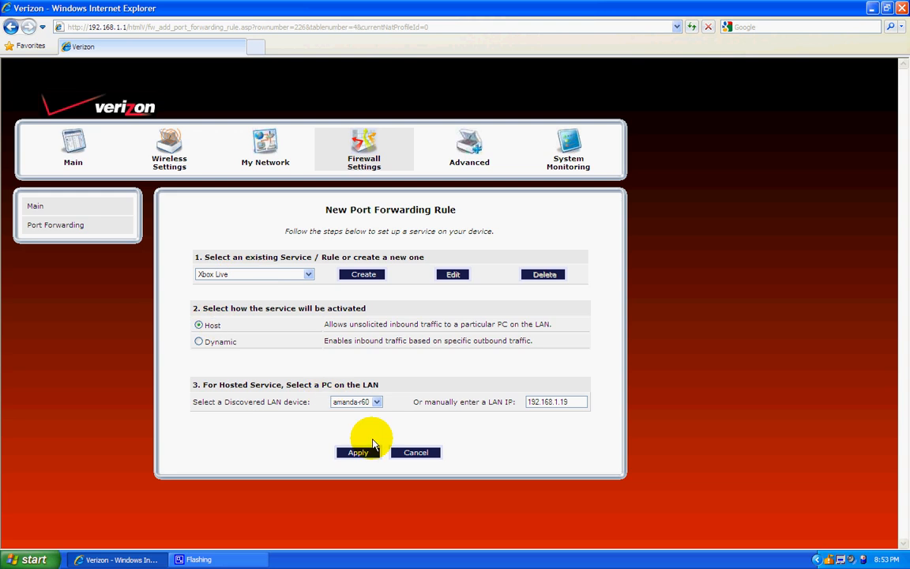
left_click(357, 452)
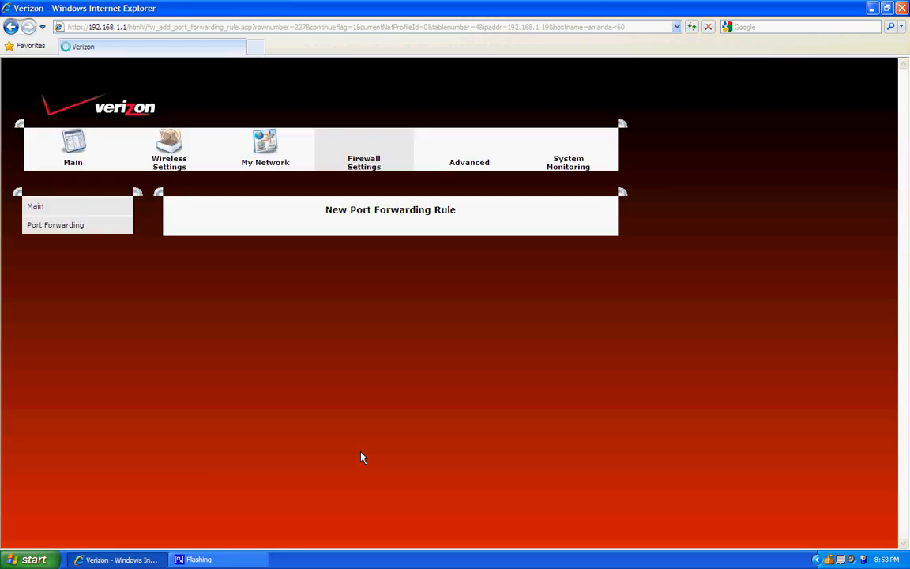
Return to the Port Forwarding table listing the new Xbox Live rule for amanda-r60.
left_click(56, 224)
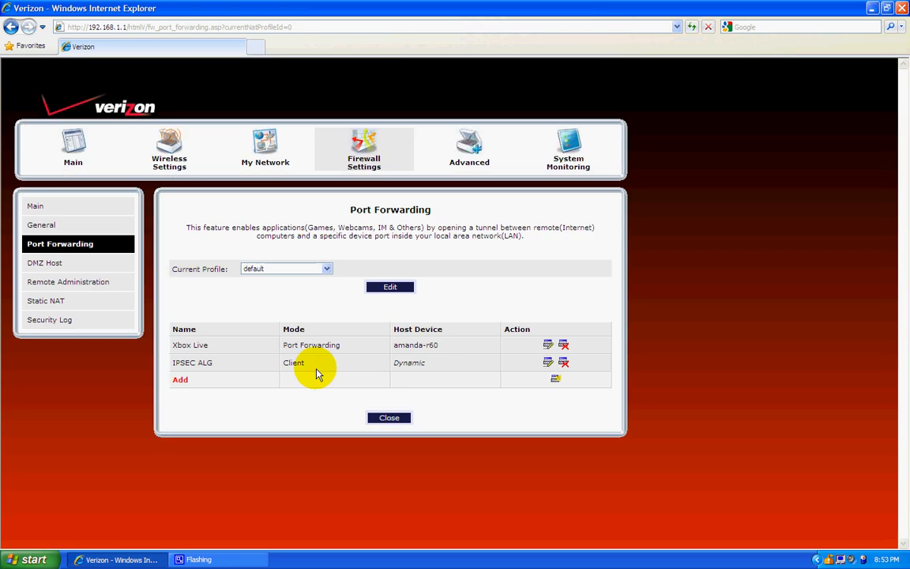
mouse_move(300, 317)
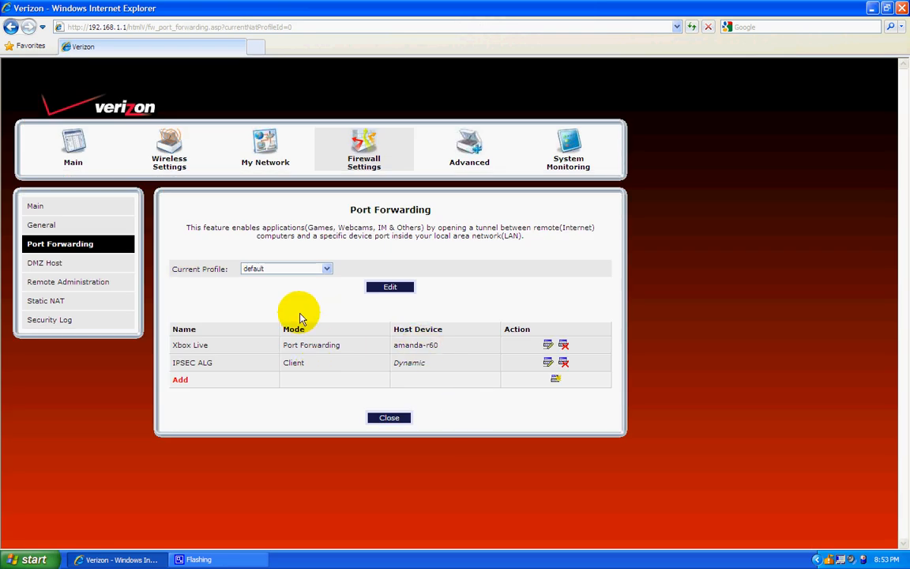
mouse_move(306, 306)
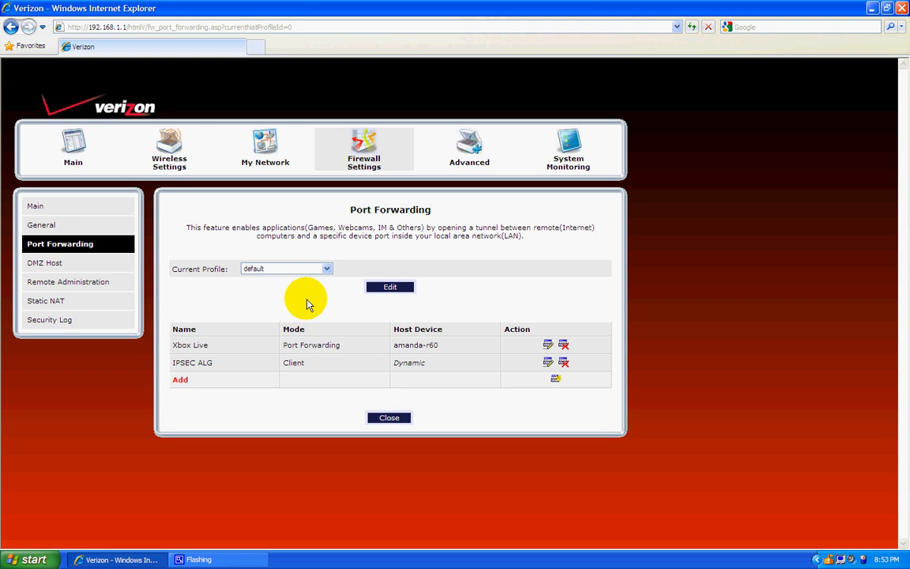
mouse_move(174, 442)
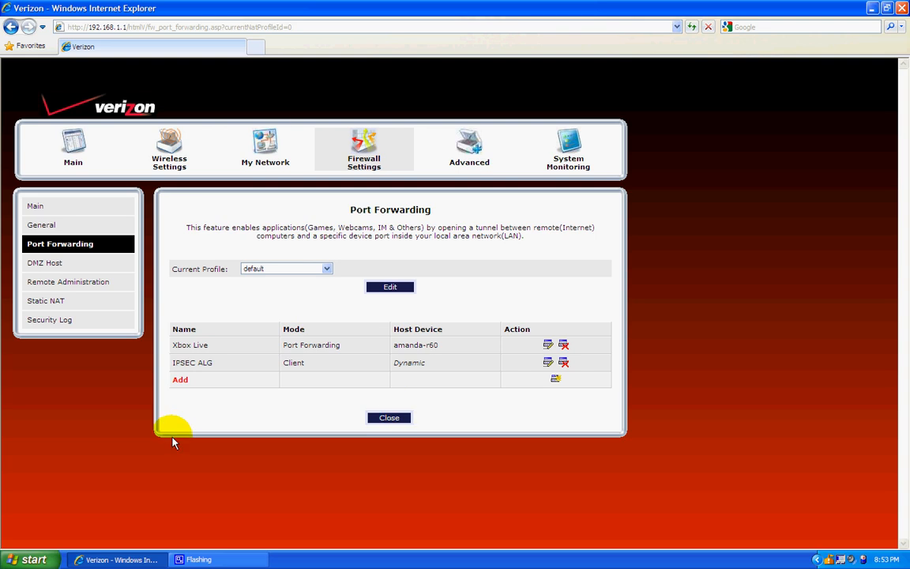